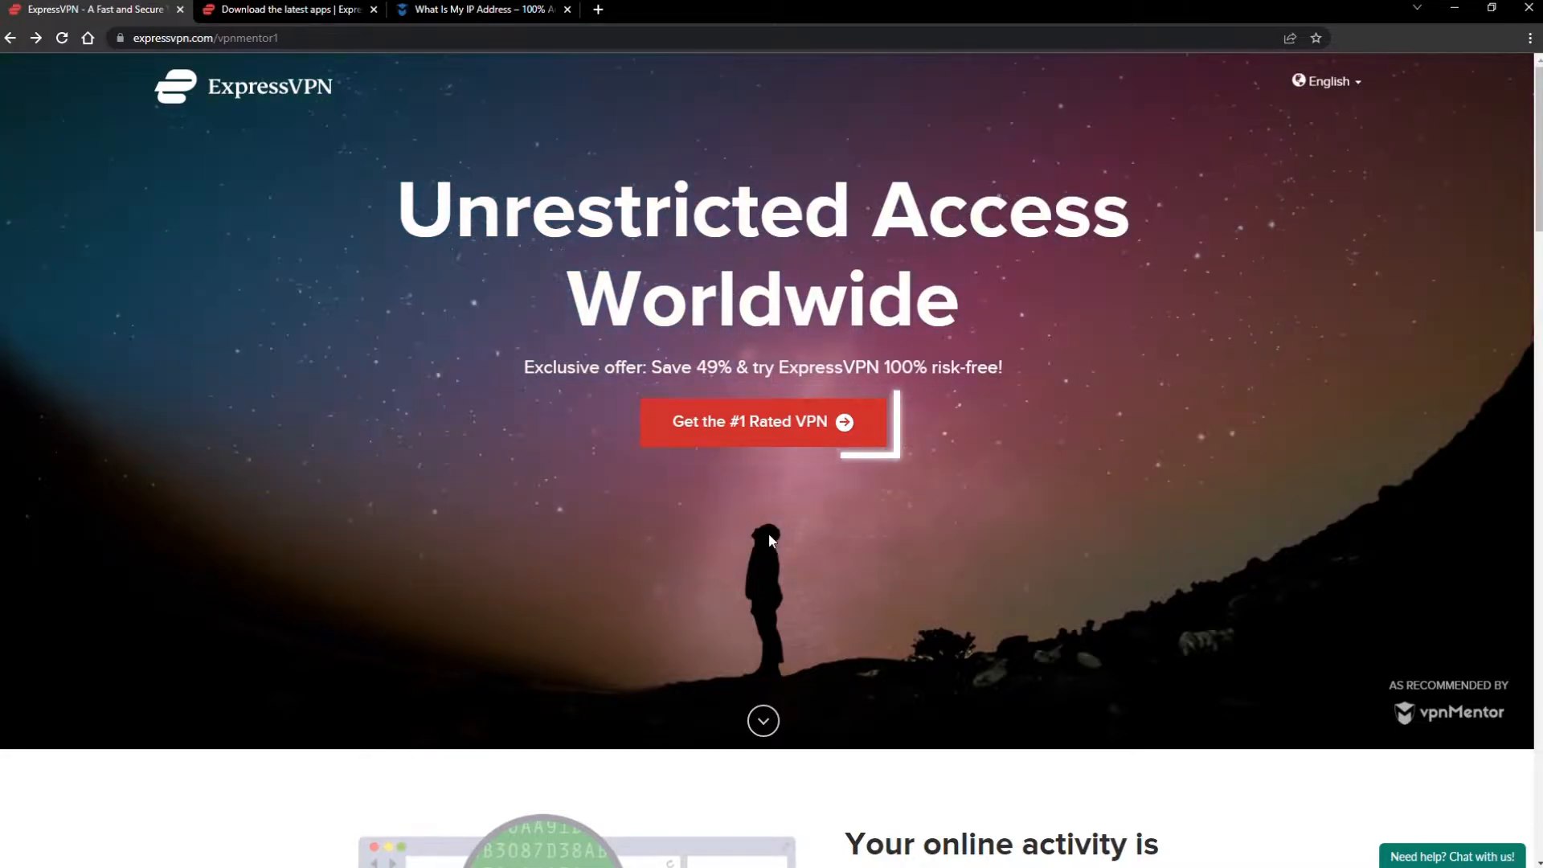
# Go from the landing page to the ExpressVPN plan ordering page and browse the plans.
pyautogui.click(763, 421)
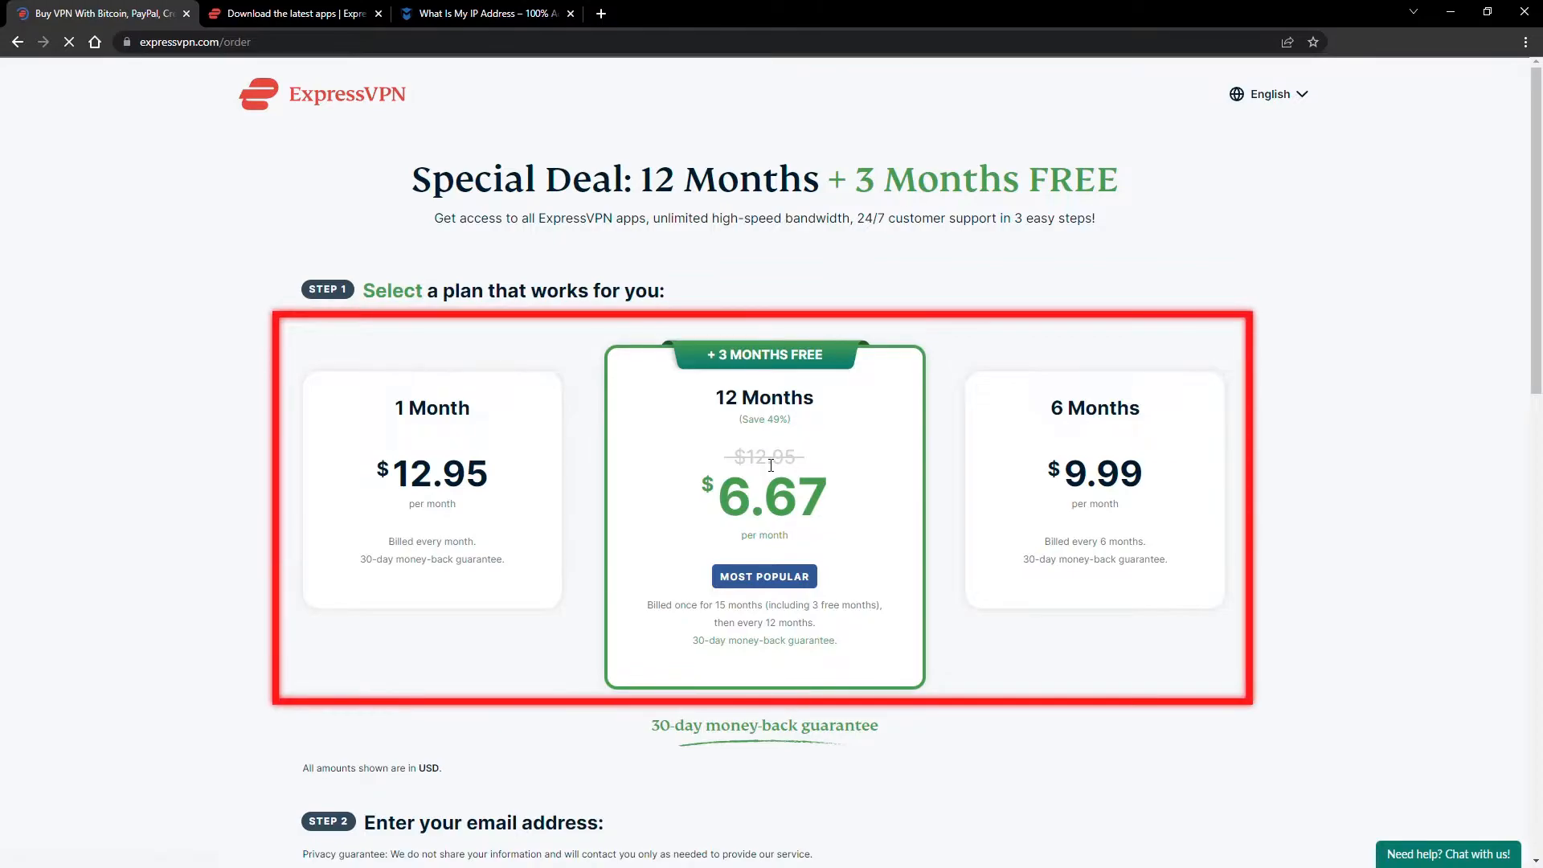
pyautogui.scroll(-3)
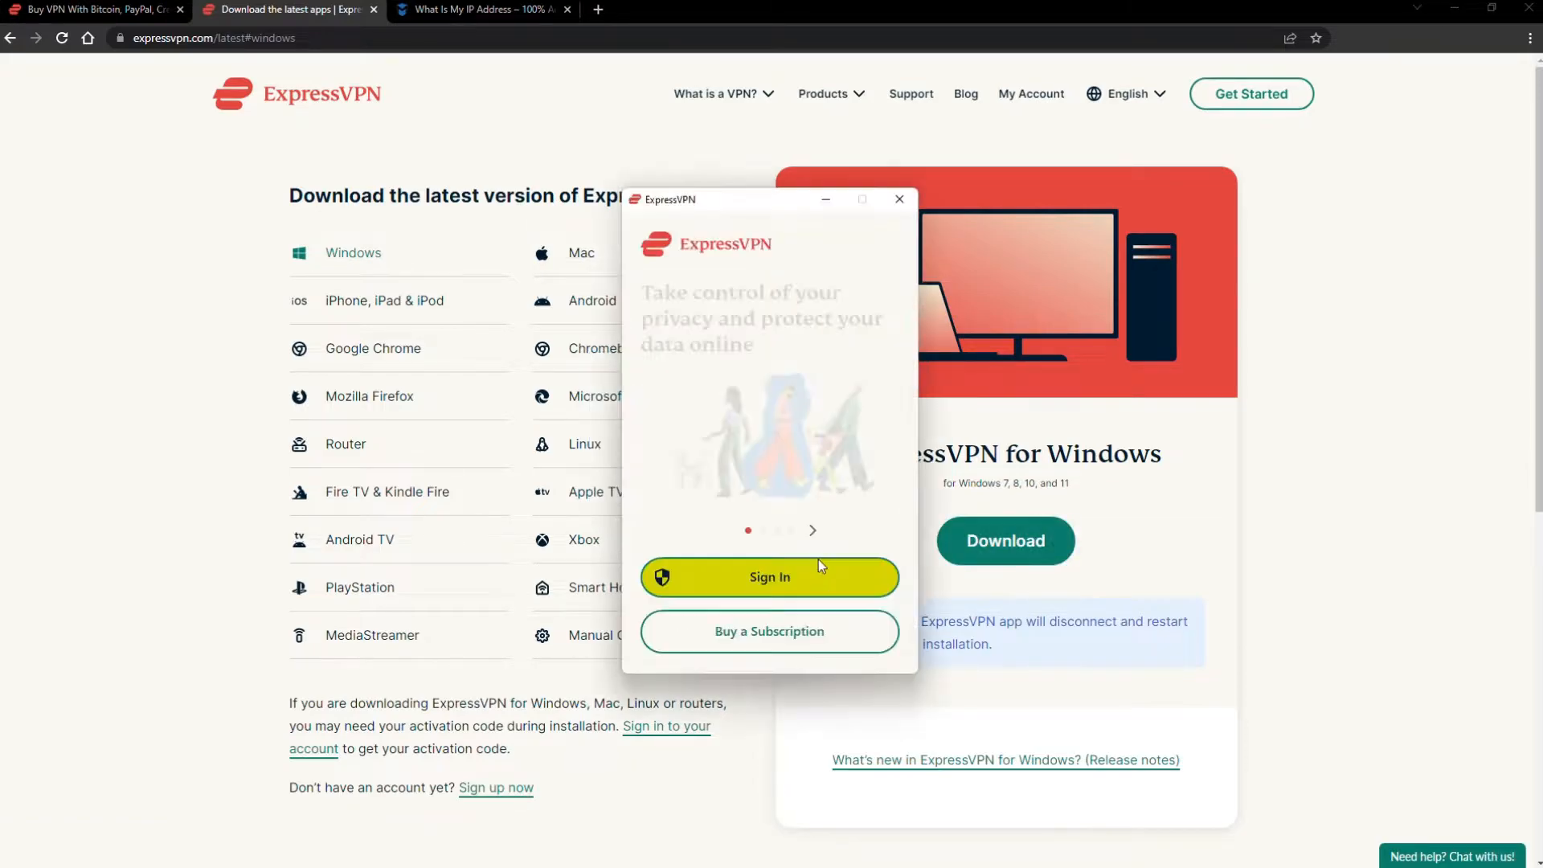
# Sign in to ExpressVPN and check the unprotected IP on the vpnMentor IP checker.
pyautogui.click(769, 577)
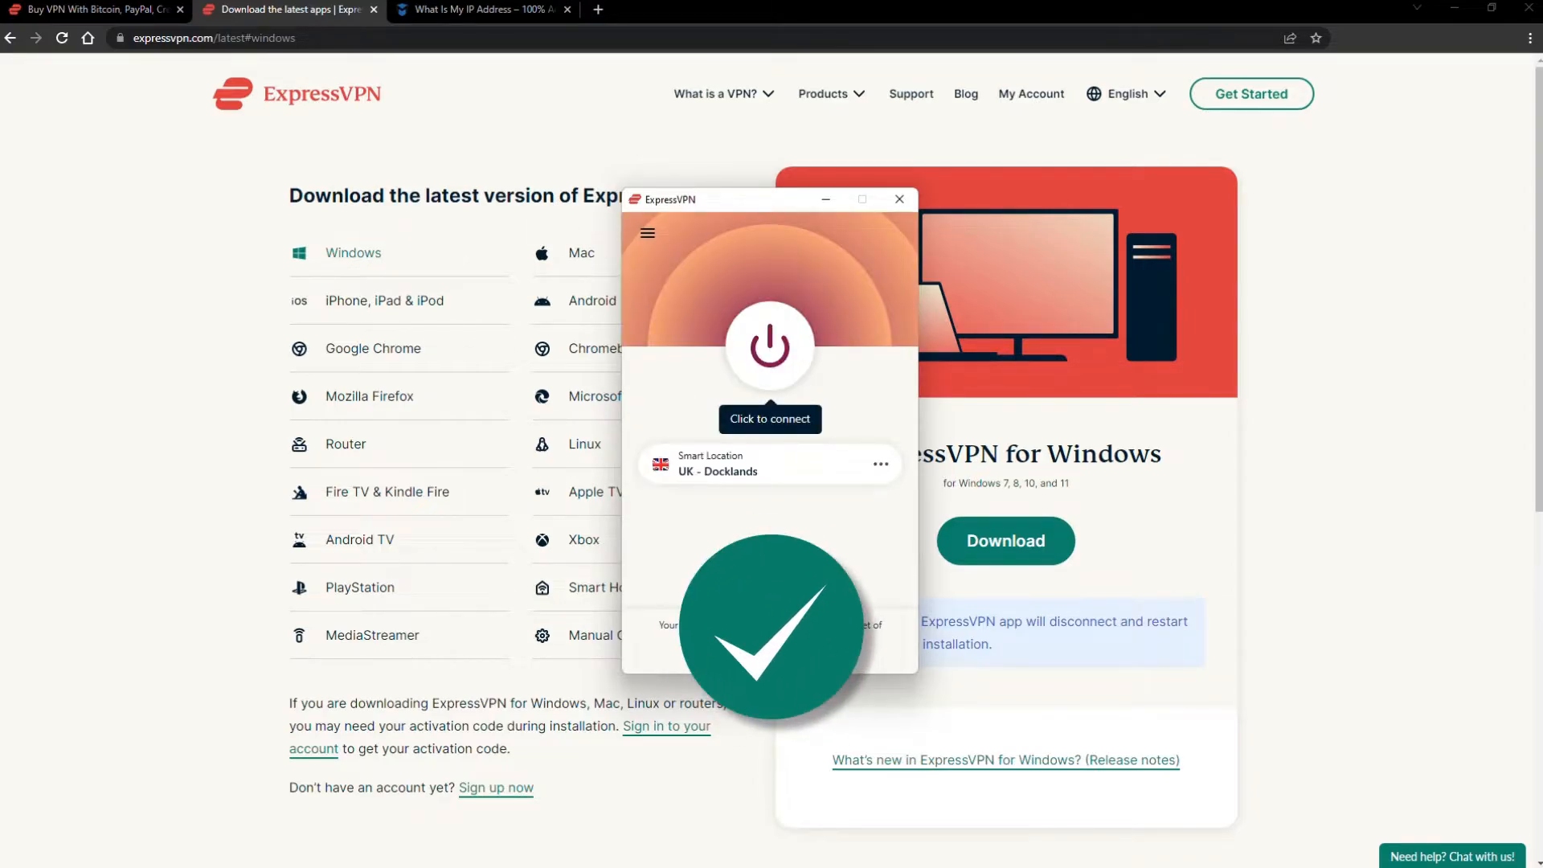
pyautogui.click(482, 9)
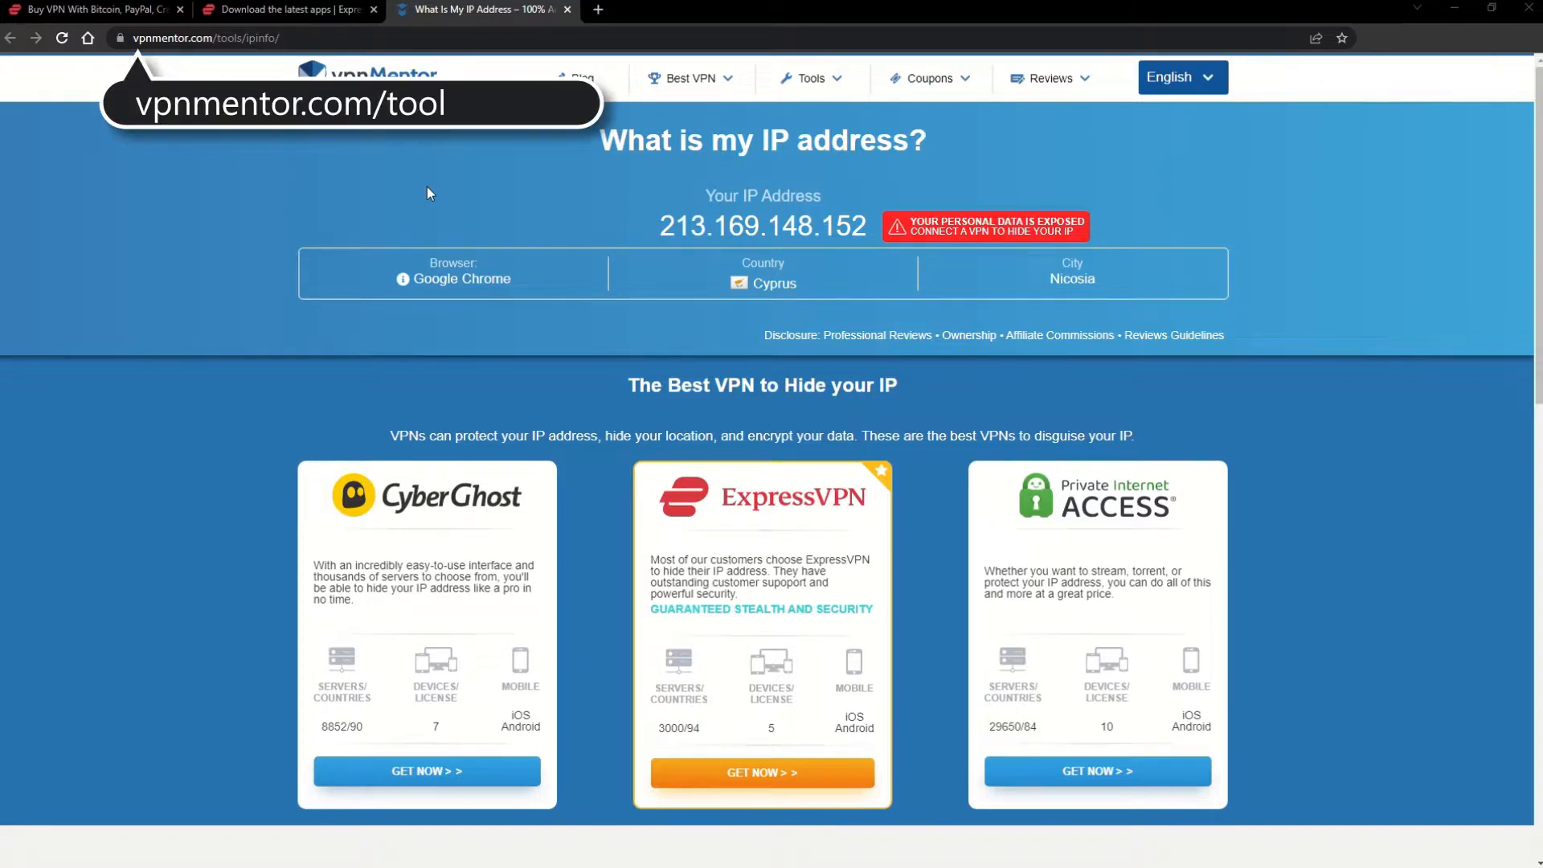
pyautogui.click(216, 38)
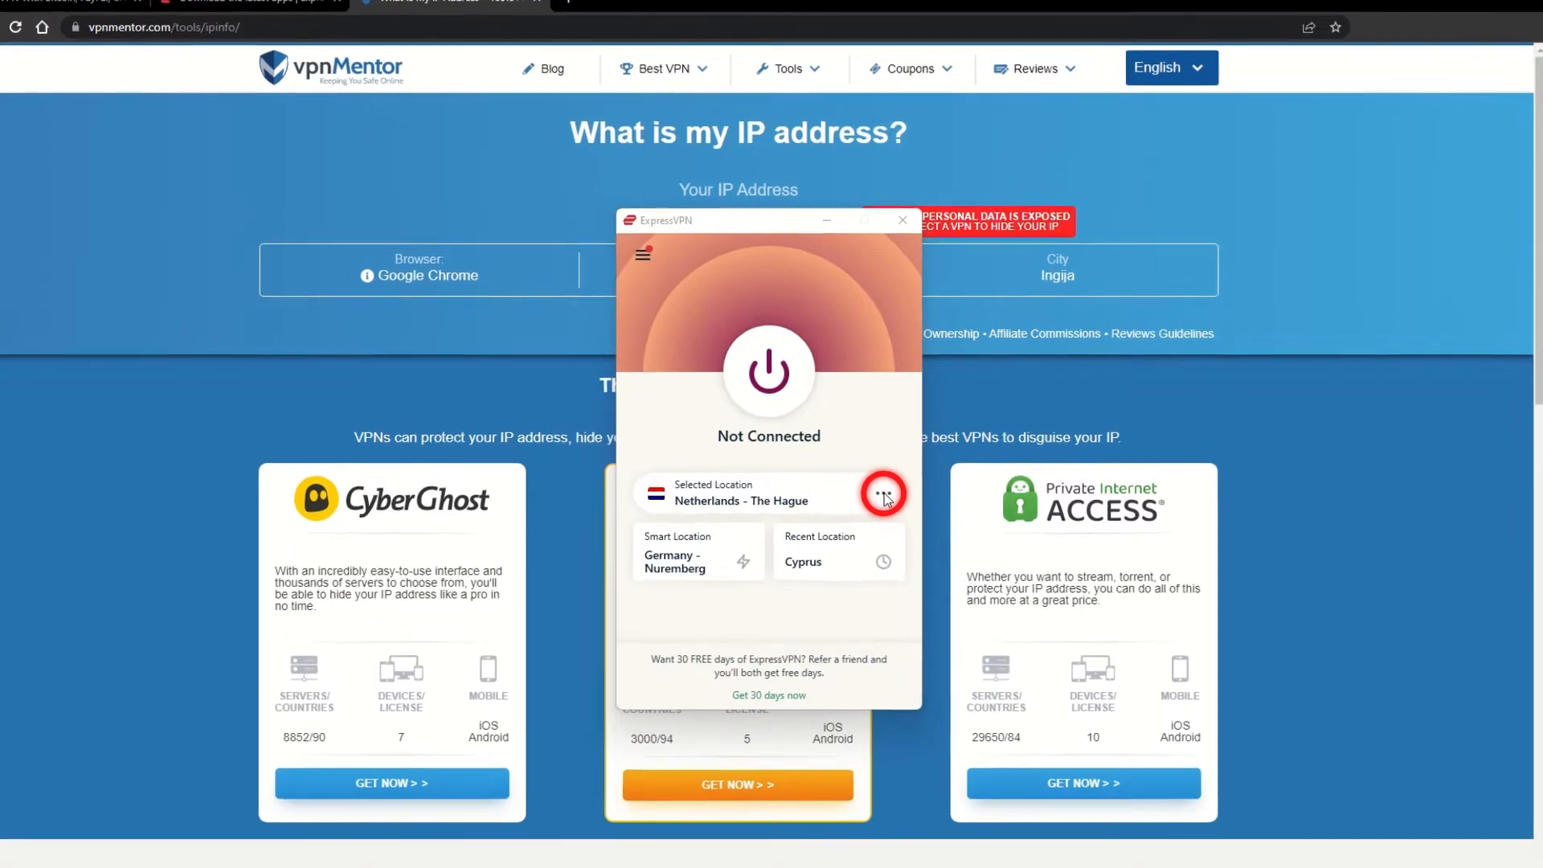
# Search the VPN locations list for 'Albania' and connect through it.
pyautogui.click(882, 493)
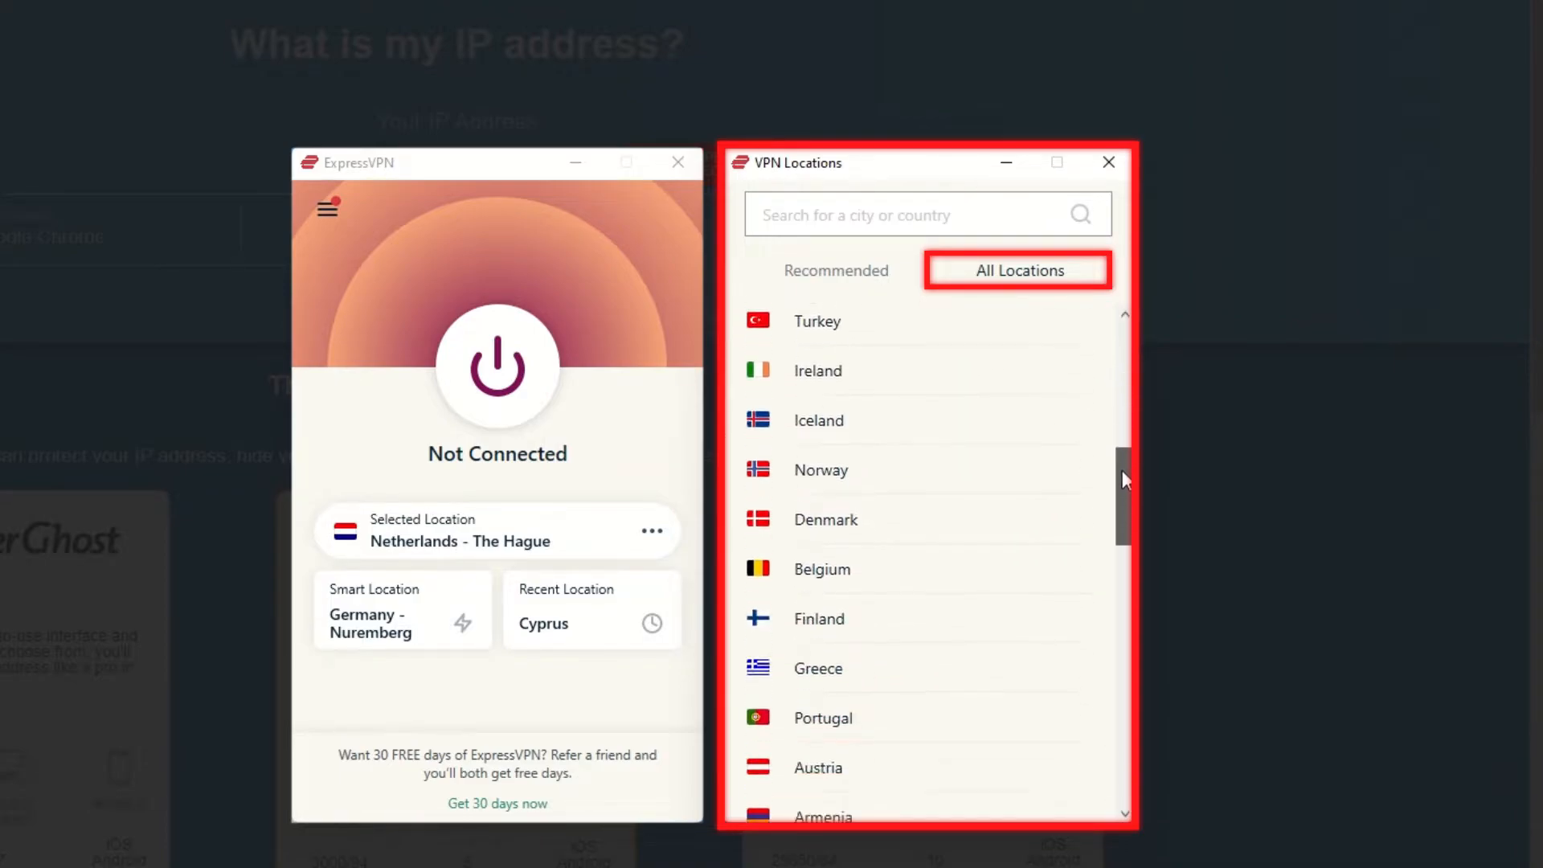
pyautogui.write('A')
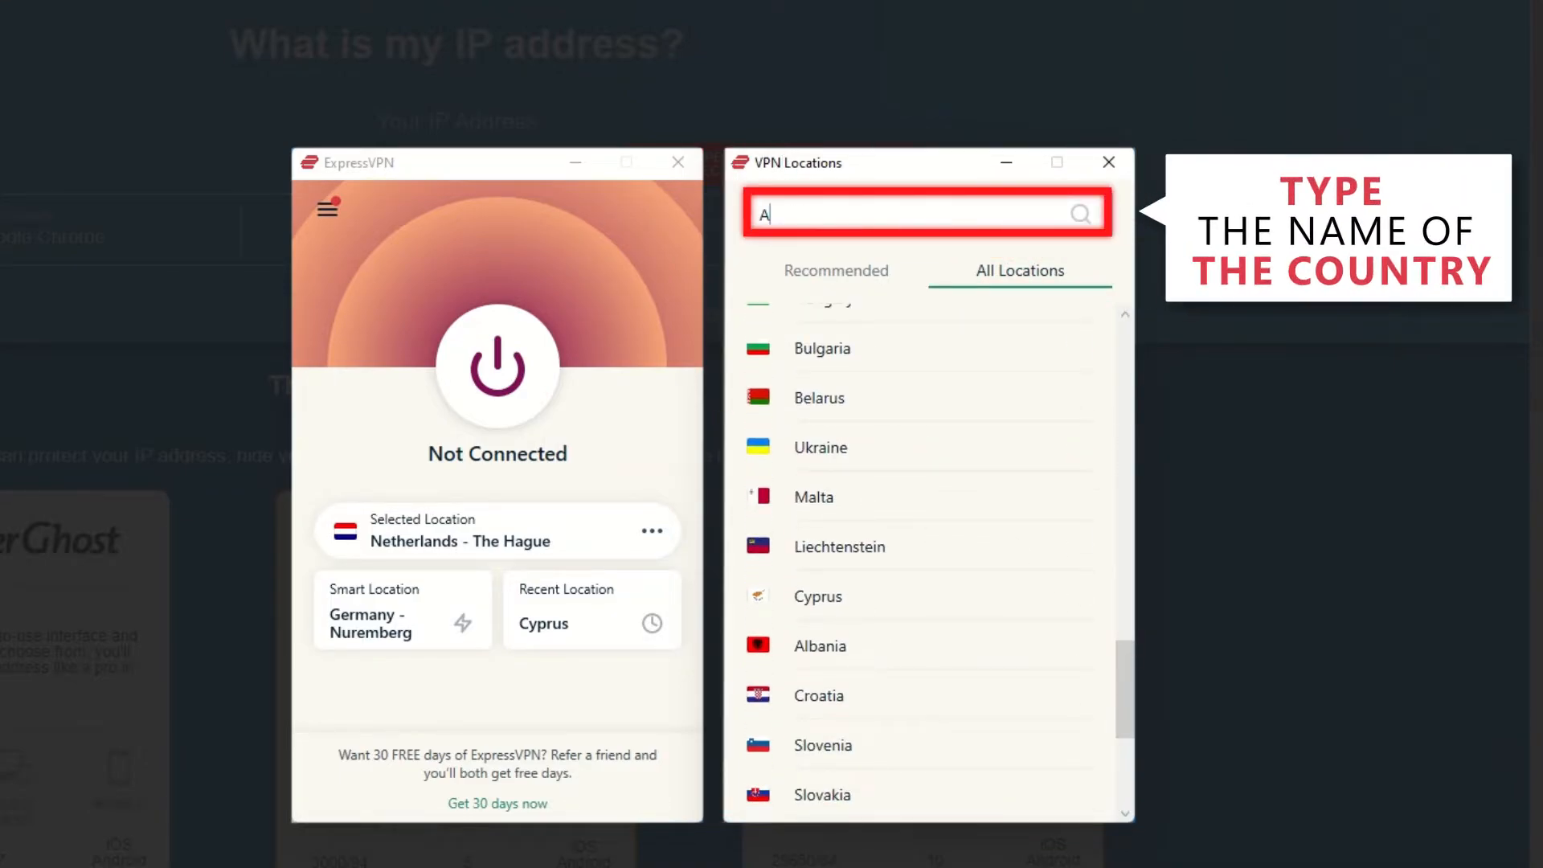
pyautogui.write('lbania')
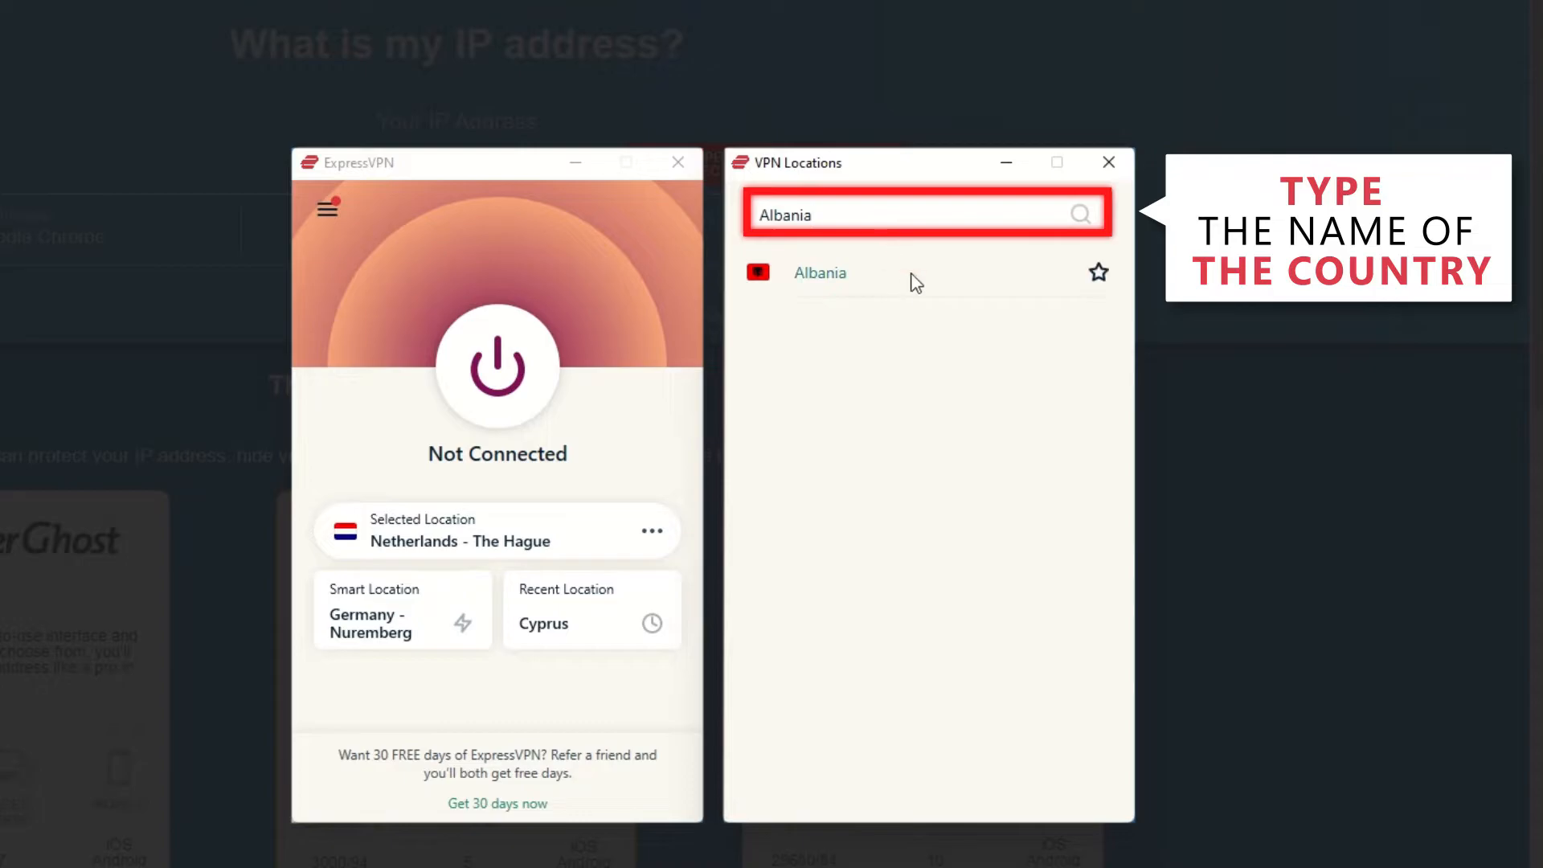
pyautogui.click(820, 272)
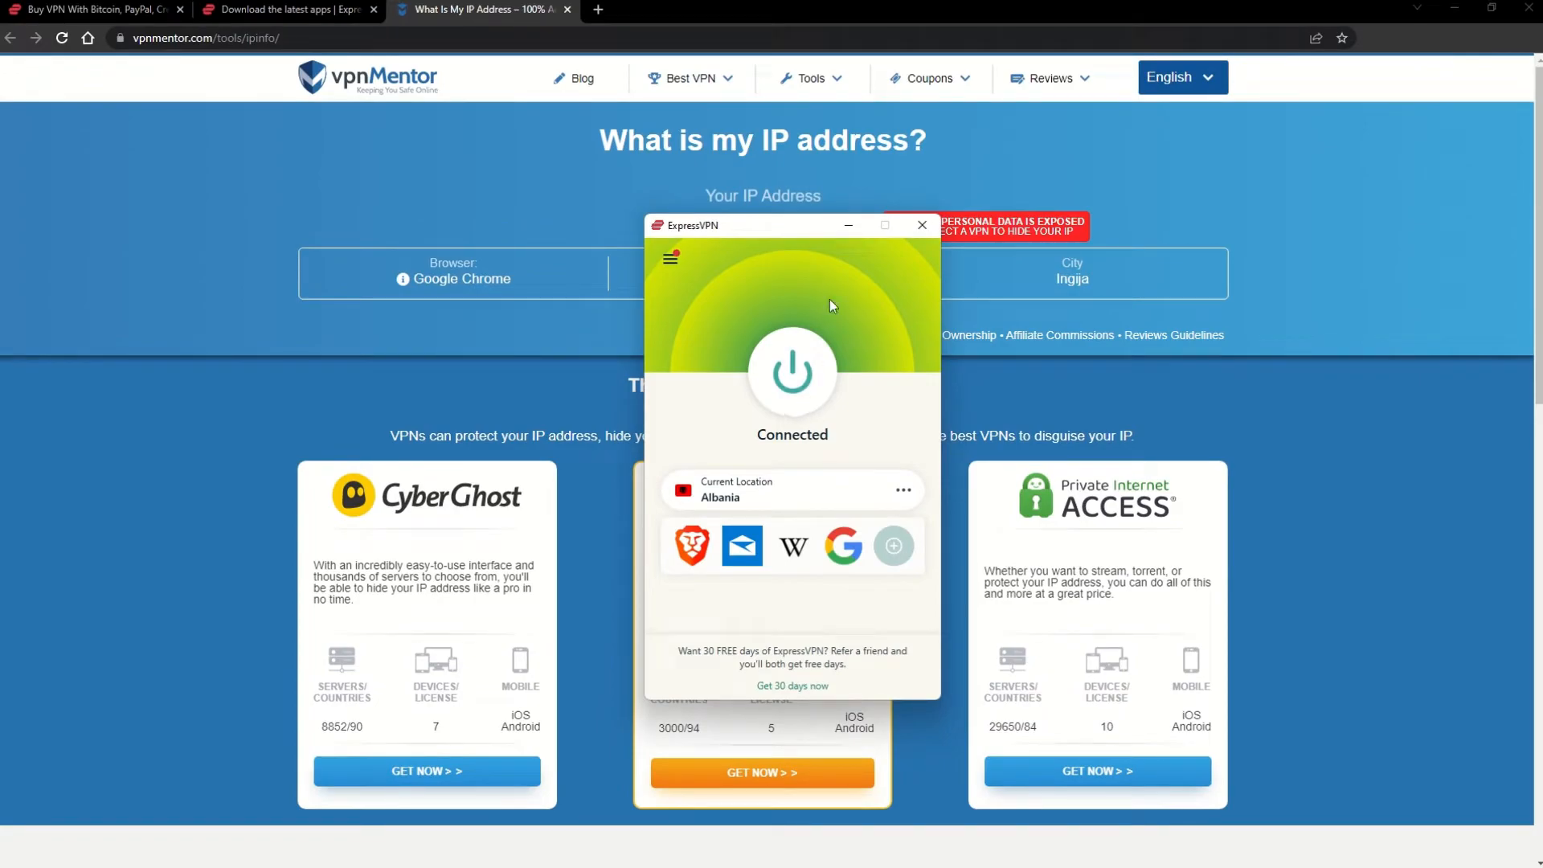
# Reload the vpnMentor IP checker to show the new Tirana, Albania IP address.
pyautogui.click(921, 224)
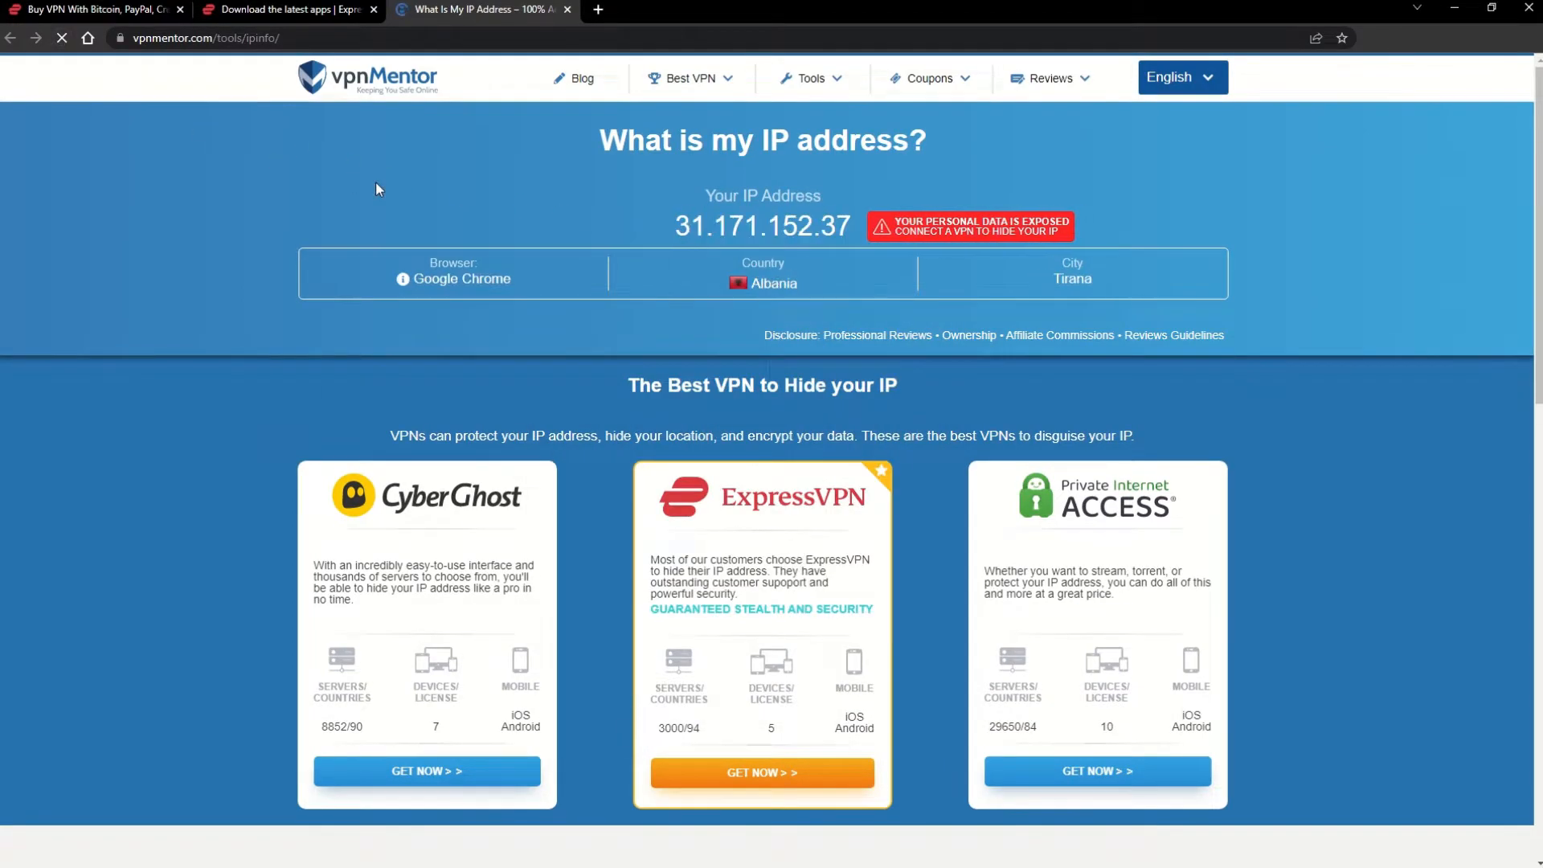